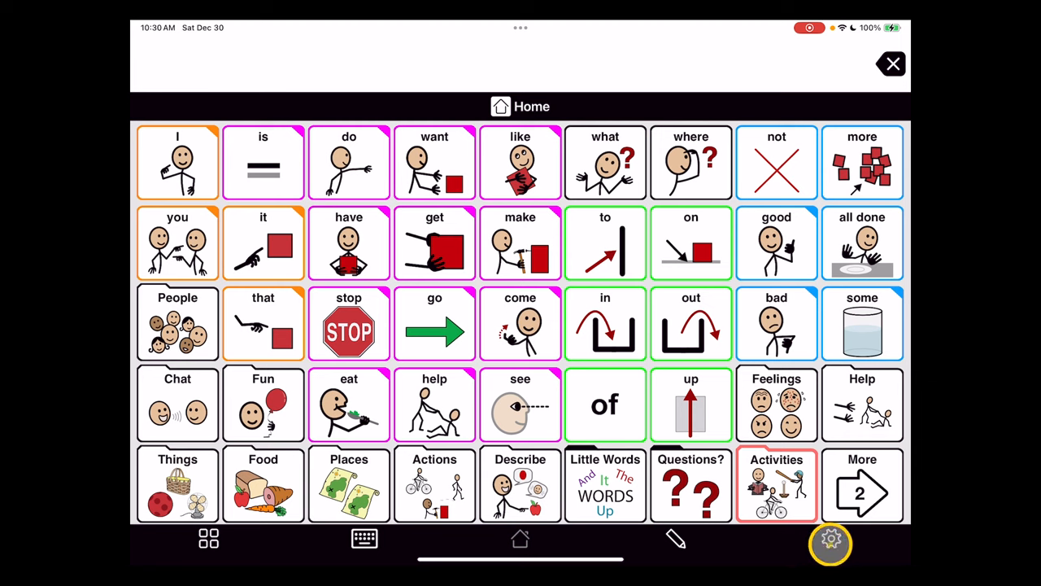
Step: Show the vocabulary User list from the Options panel, with Scott 45 Basic current
left_click(830, 539)
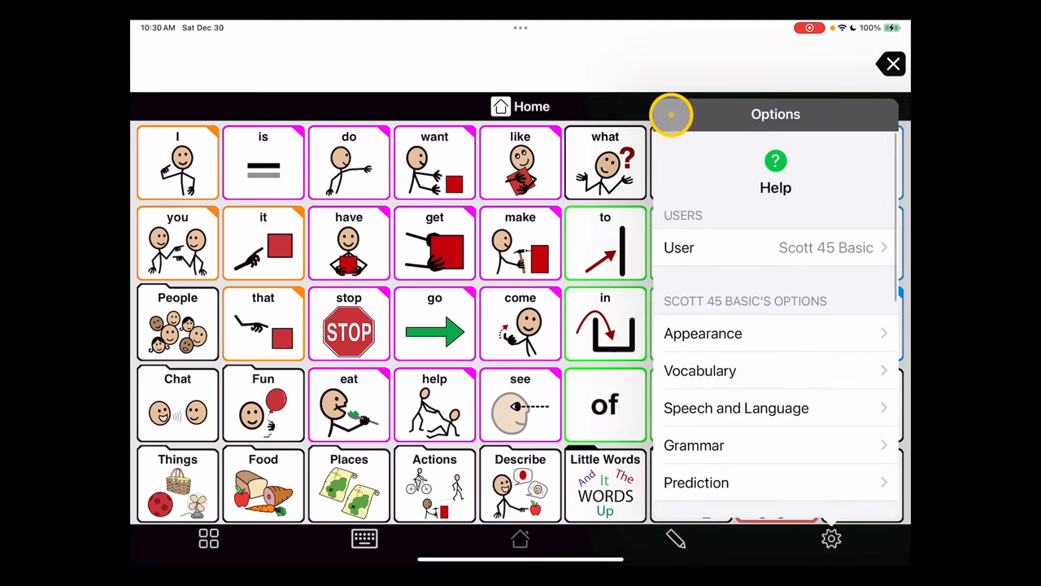
mouse_move(708, 187)
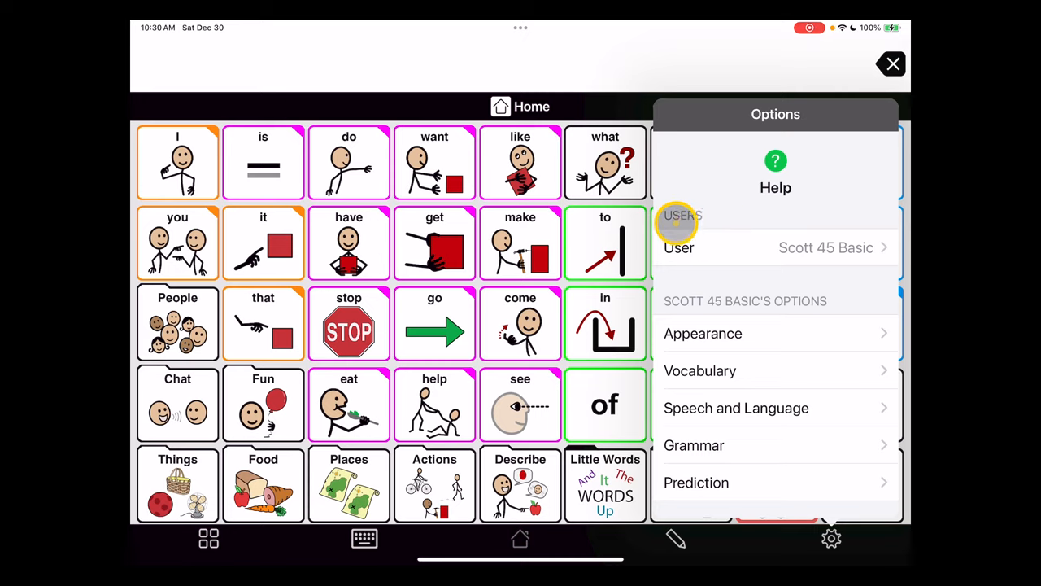
left_click(774, 247)
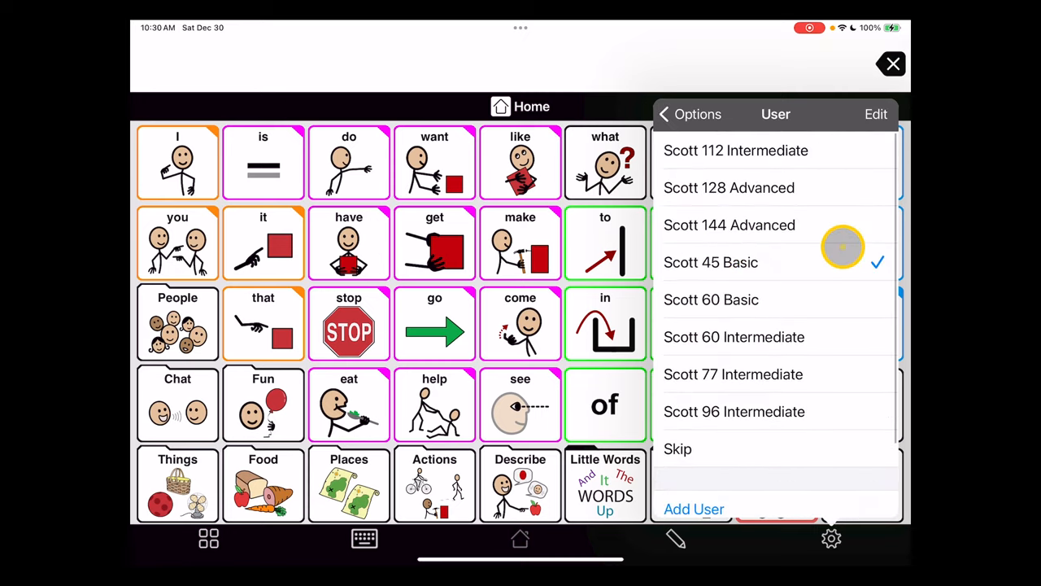